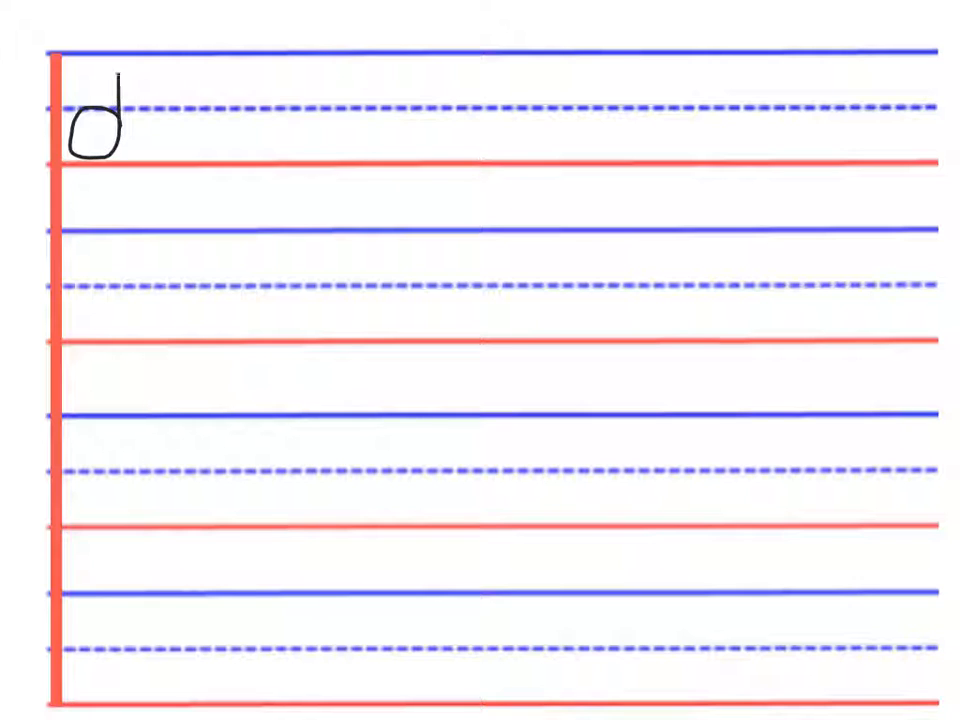
Handwrite 'down' twice on the first line, underlining the 'ow' phonogram in each word
drag(136, 136, 160, 114)
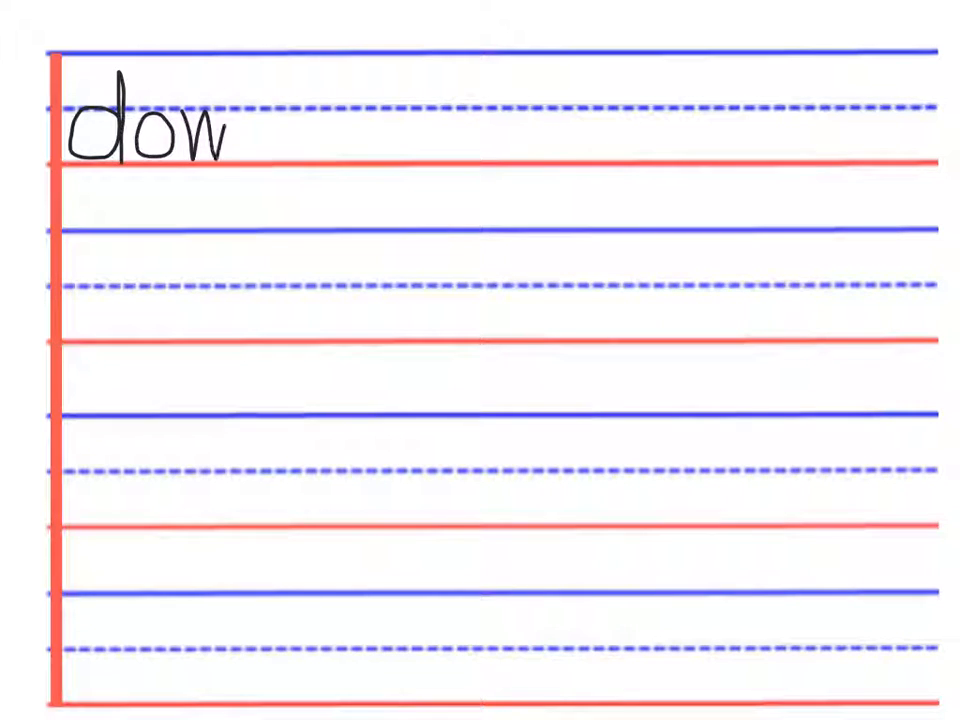
text(n o)
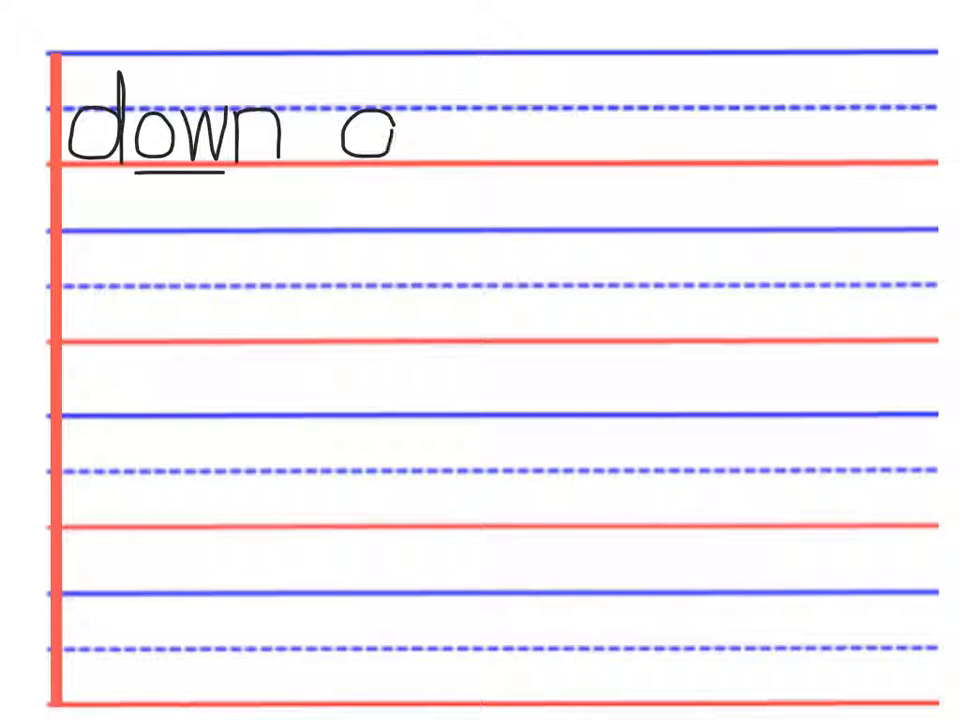
drag(390, 80, 390, 156)
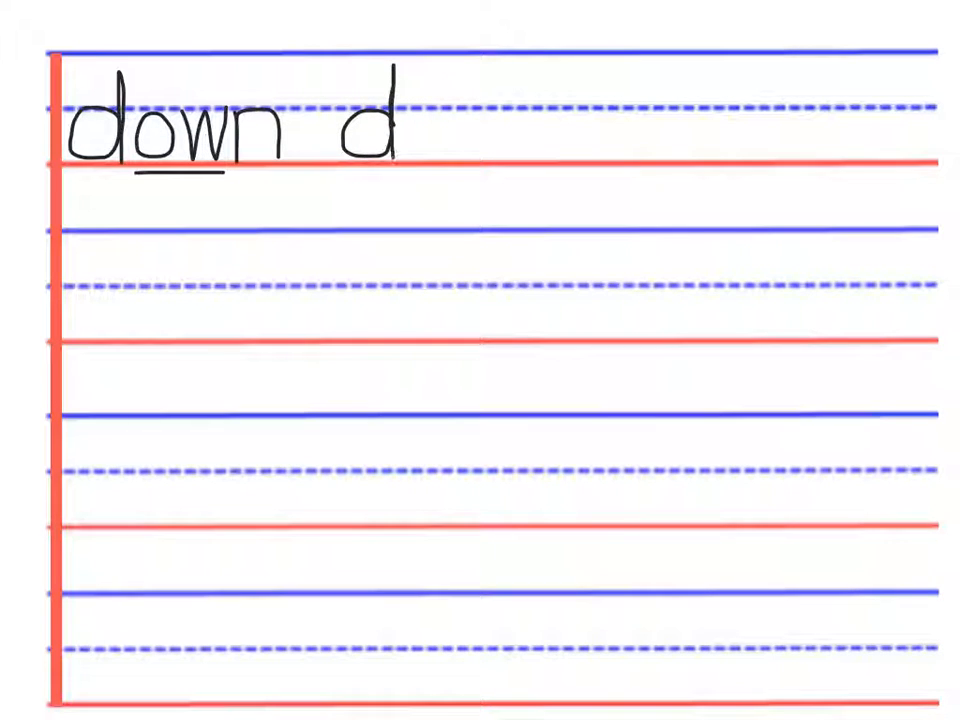
text(c)
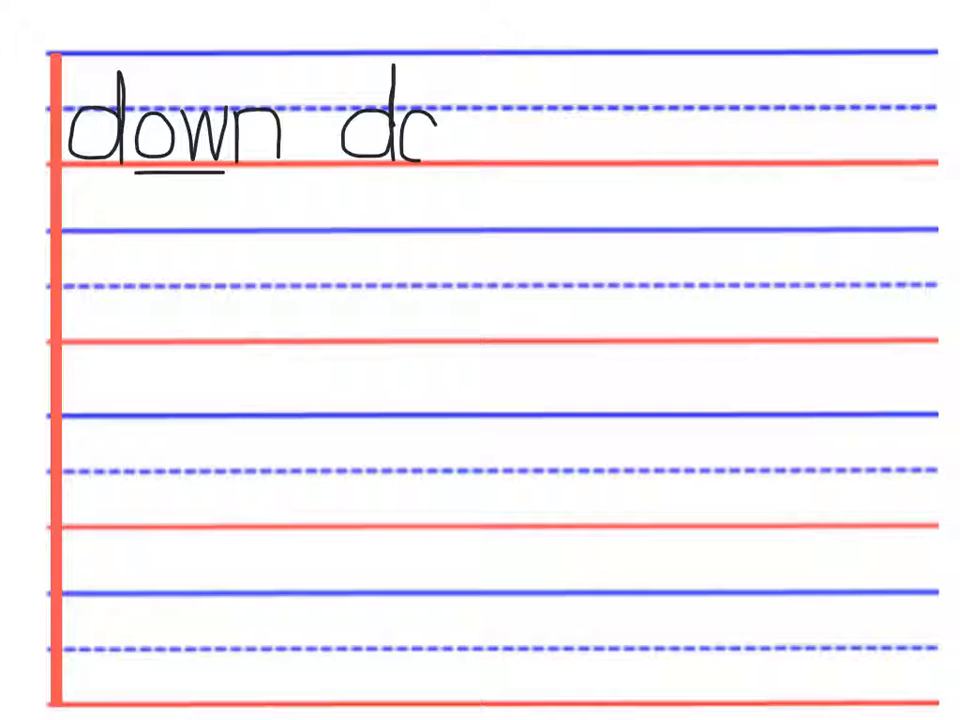
text(ow)
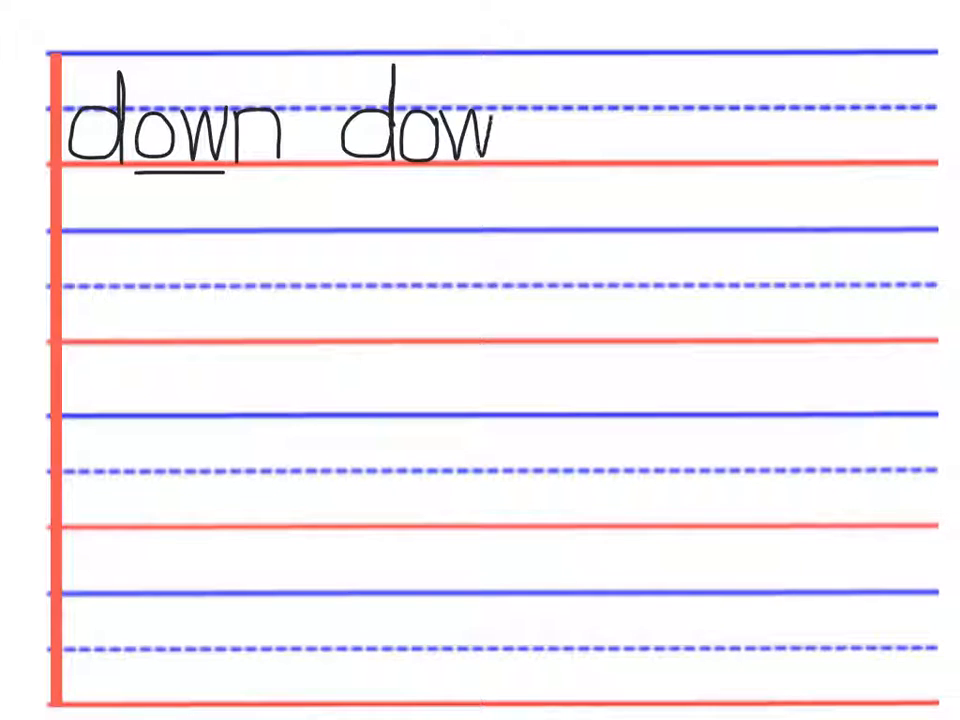
text(n)
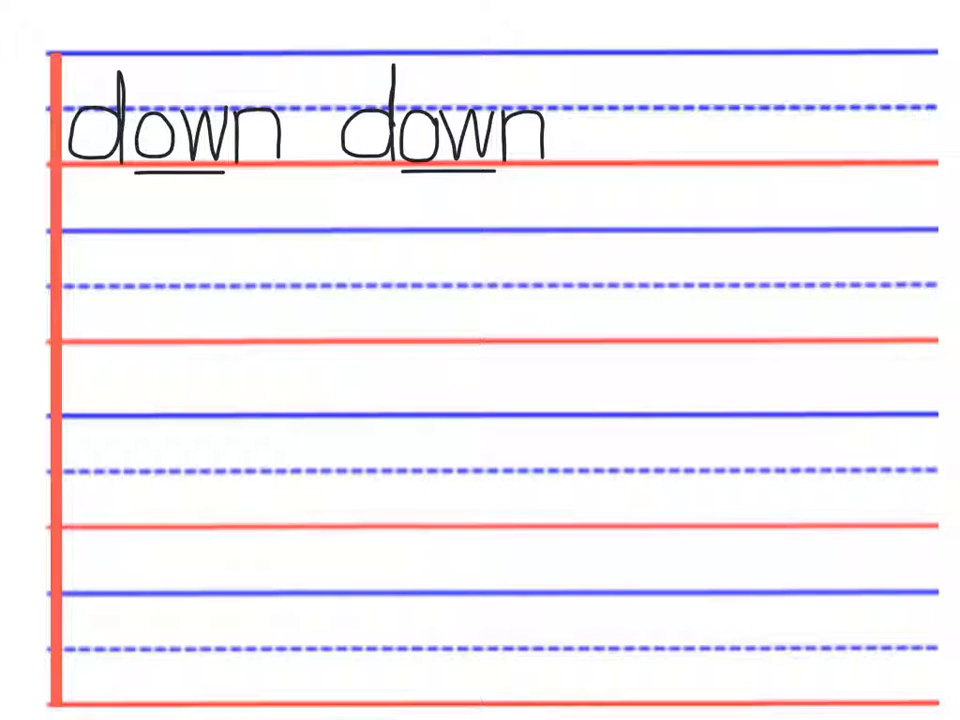
Handwrite 'when' twice on the second line, underlining 'wh' in the first word
text(w)
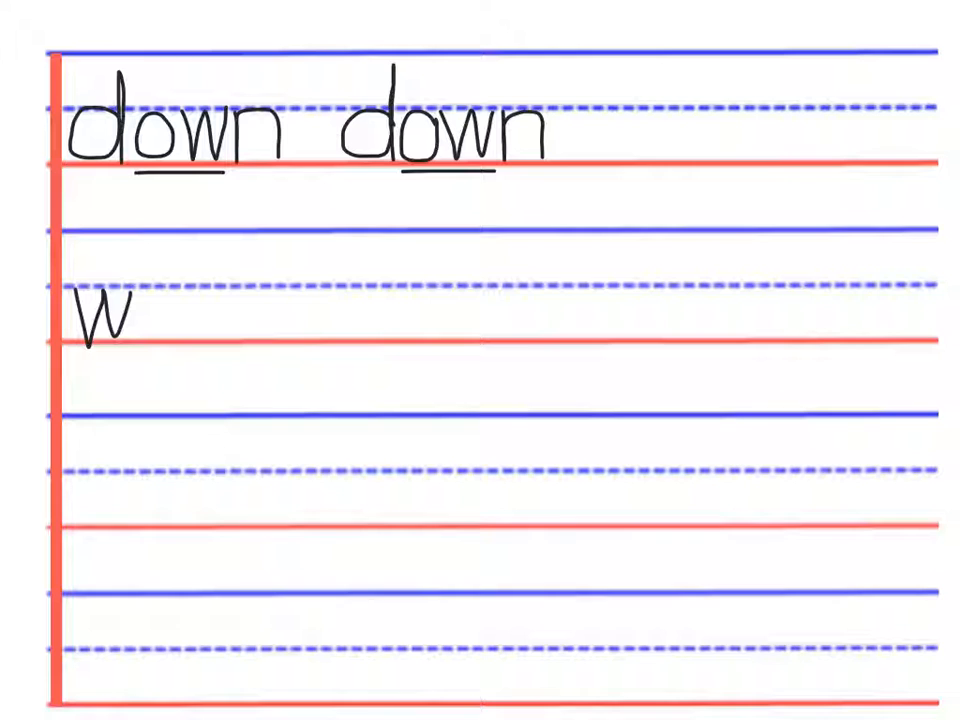
text(h)
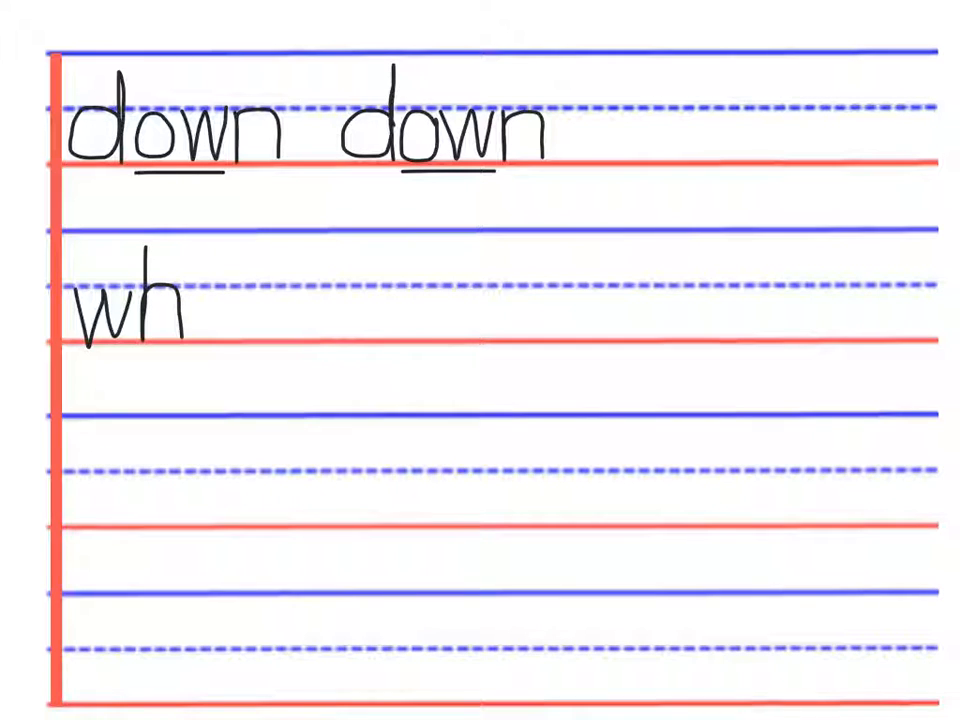
text(en)
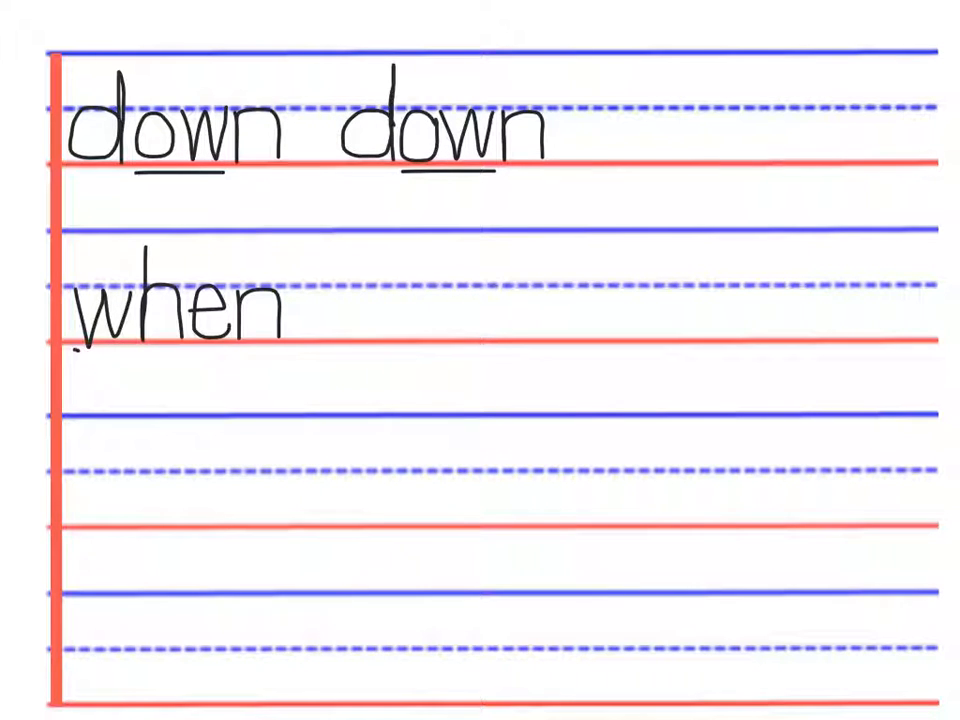
drag(76, 352, 184, 352)
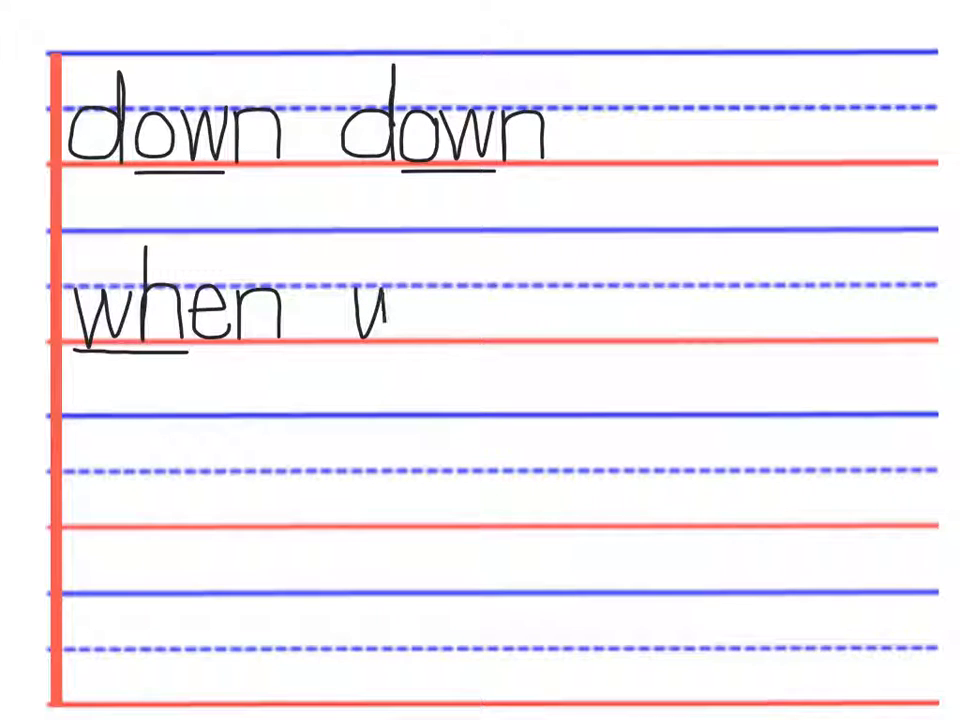
text(whe)
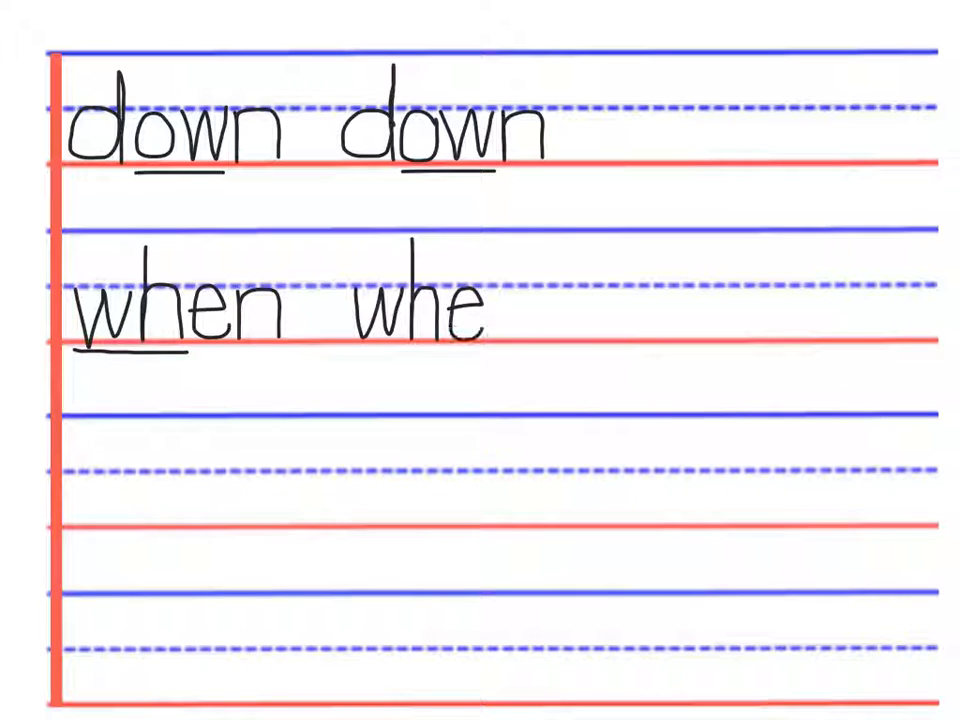
text(n)
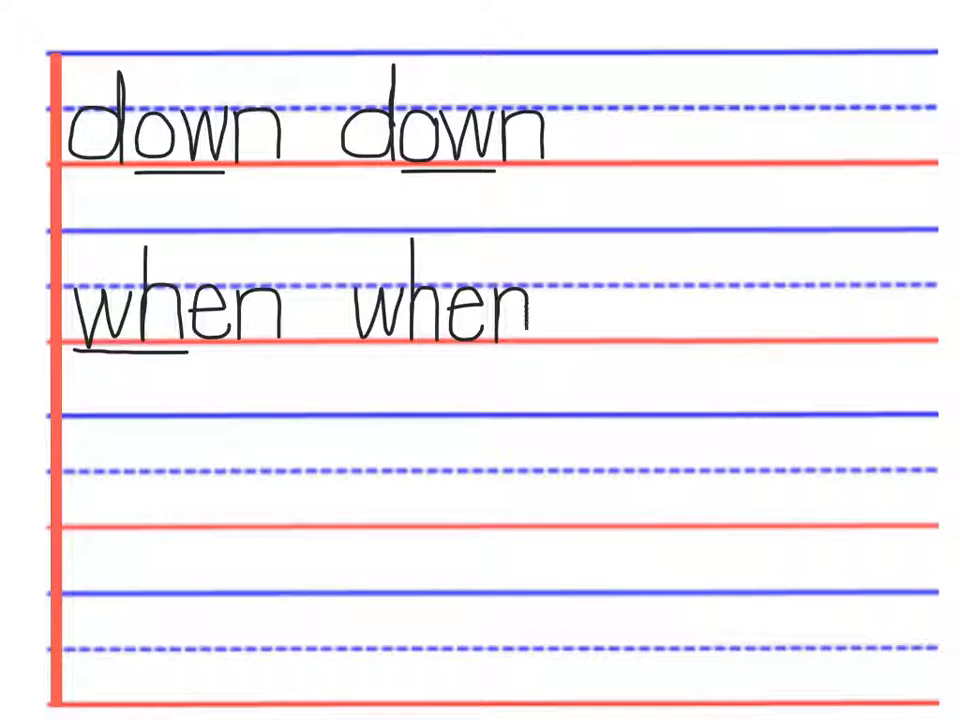